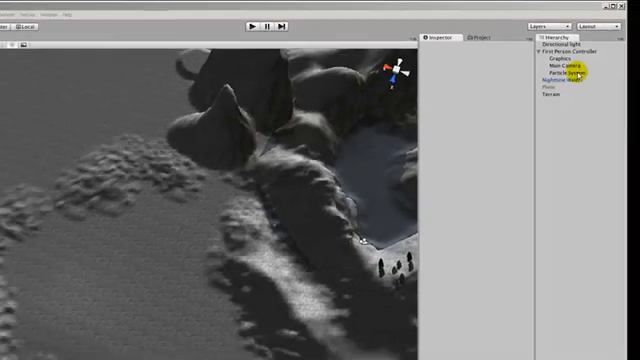
# Step: Select the Particle System under First Person Controller to show its emitter settings
pyautogui.click(567, 73)
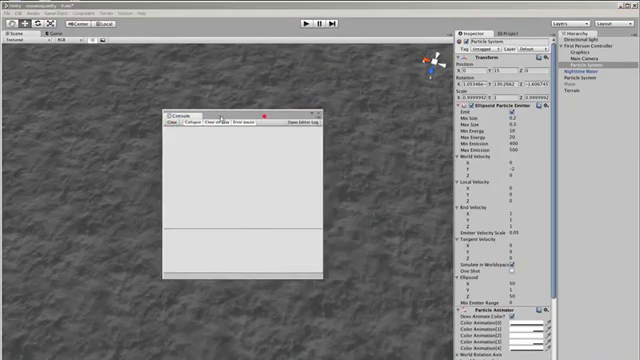
# Step: Enable Clear on Play in the Console and start the scene
pyautogui.click(305, 17)
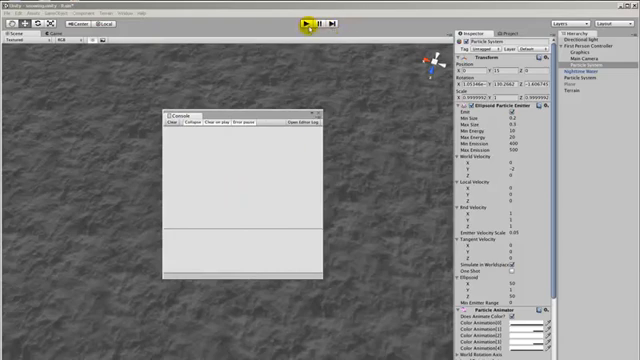
pyautogui.click(307, 20)
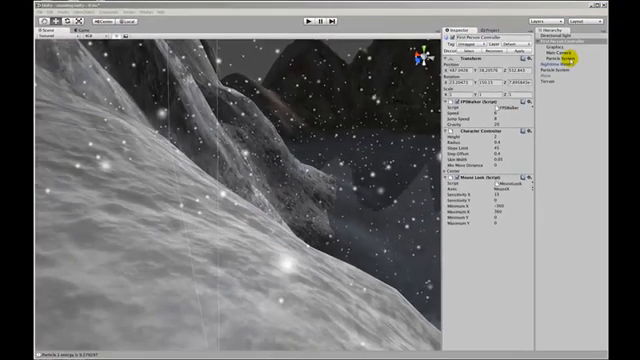
# Step: Select the snow Particle System attached to the First Person Controller
pyautogui.click(575, 74)
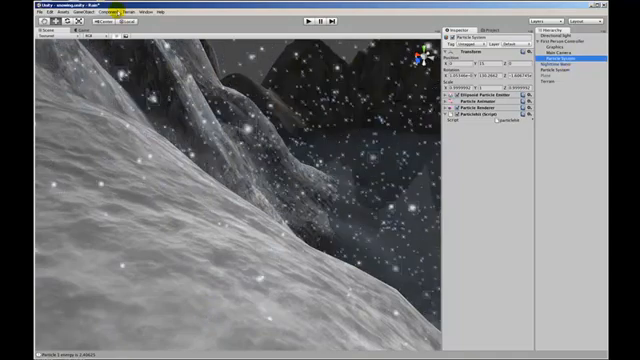
pyautogui.click(100, 11)
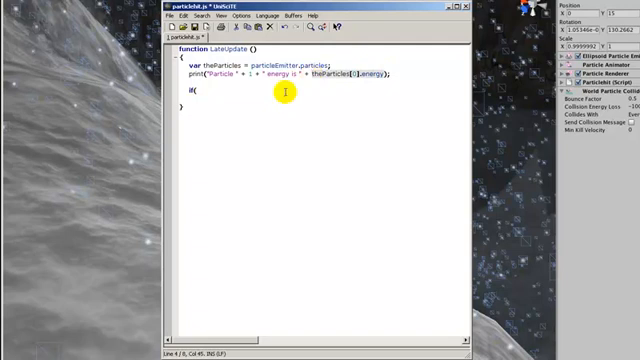
# Step: Write the condition theParticles[0].energy > particleEmitter.maxEnergy and begin a print call
pyautogui.write('theParticles[0].energy')
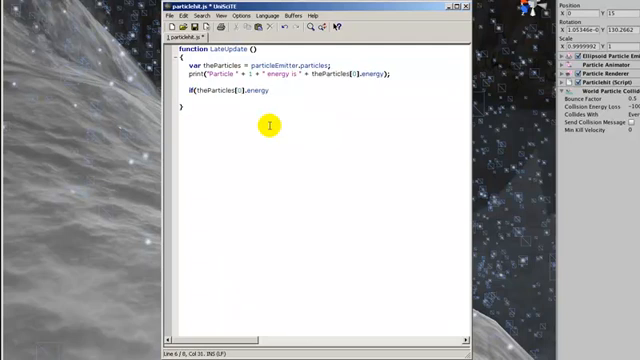
pyautogui.write('>')
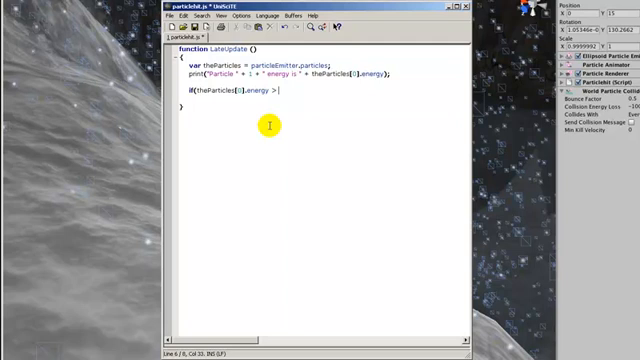
pyautogui.write('>')
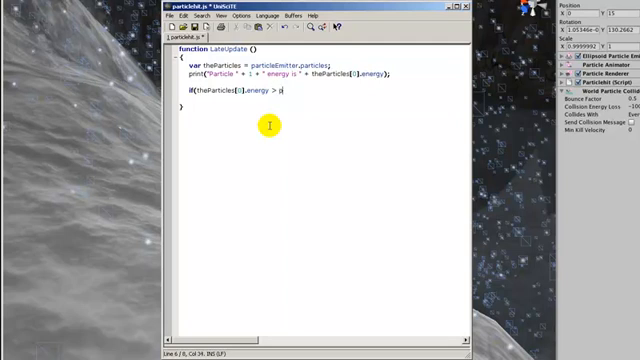
pyautogui.write('particleEmit')
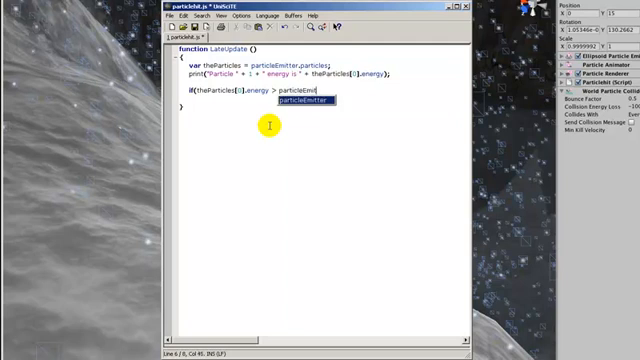
pyautogui.write('.maxEn')
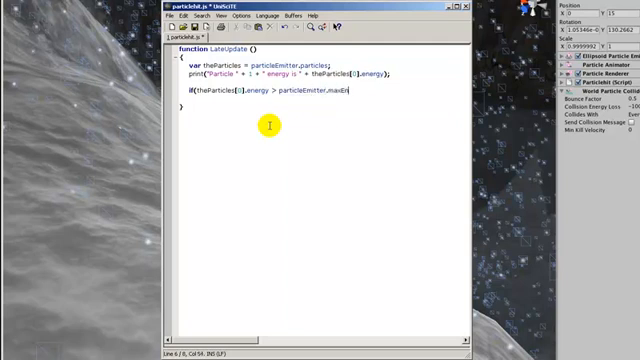
pyautogui.write('ergy)')
pyautogui.write('{')
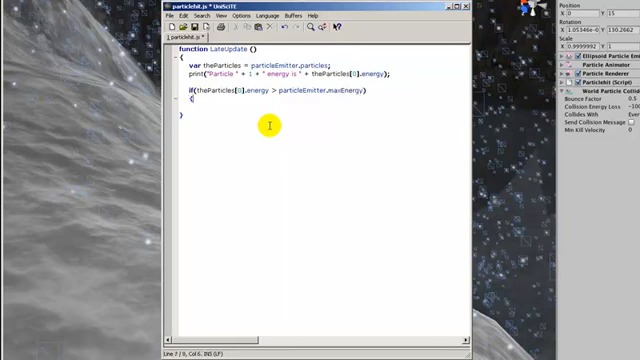
pyautogui.write('pr')
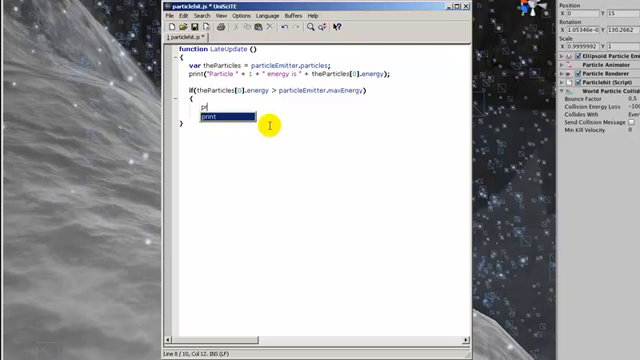